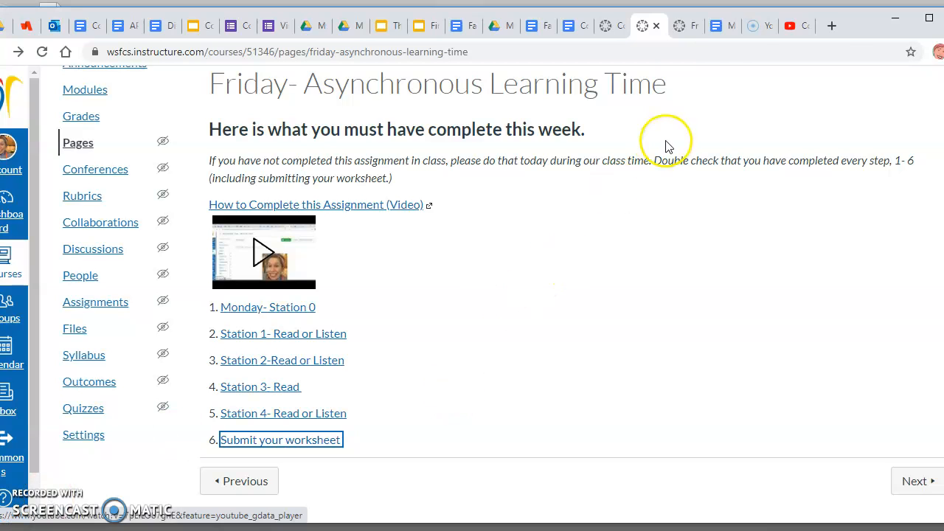
mouse_move(411, 426)
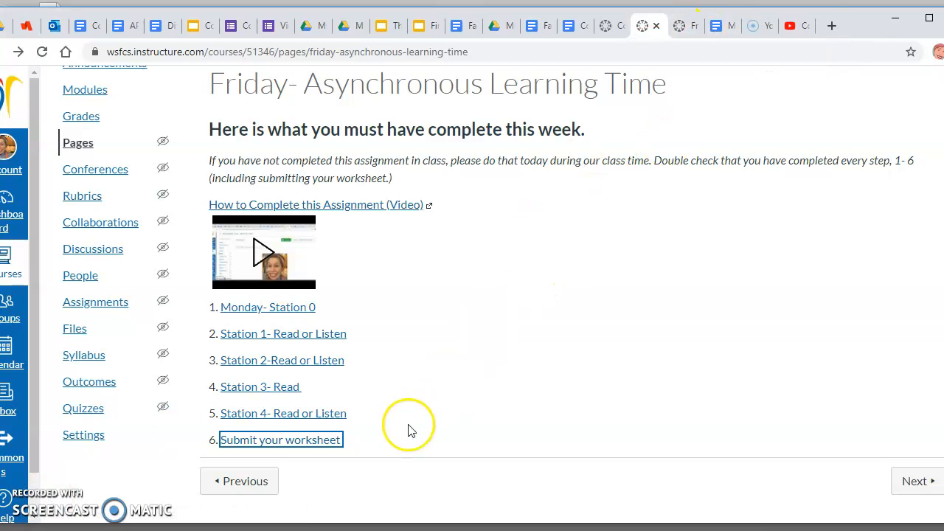
mouse_move(605, 291)
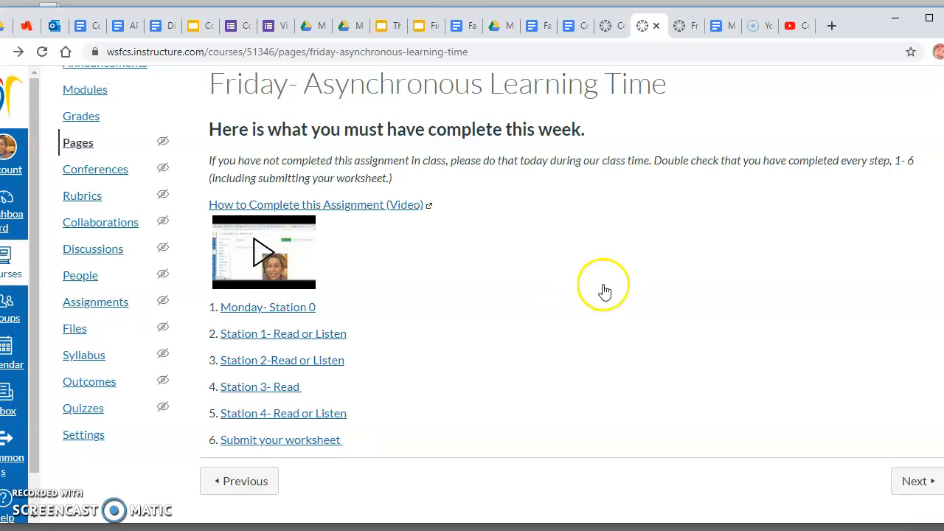
mouse_move(685, 26)
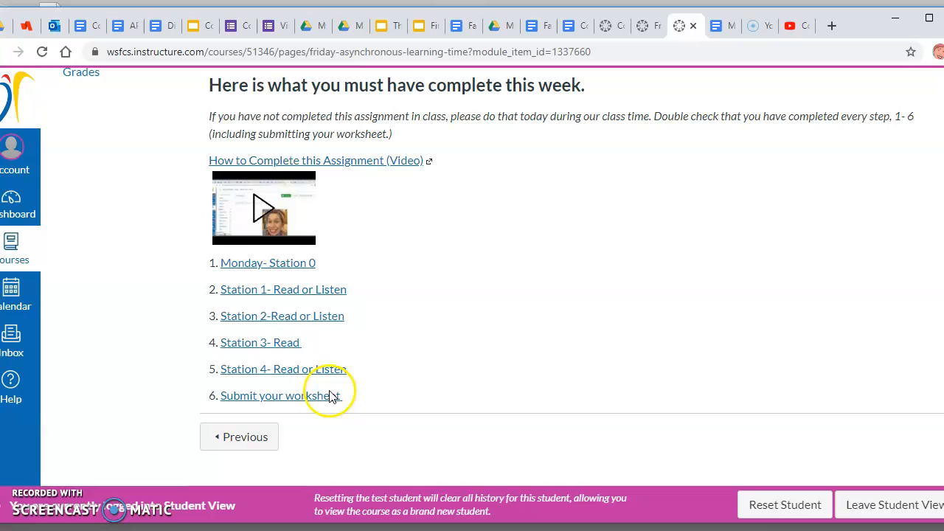
Open the 'Submit your worksheet' assignment from step 6 of the Friday page
click(281, 395)
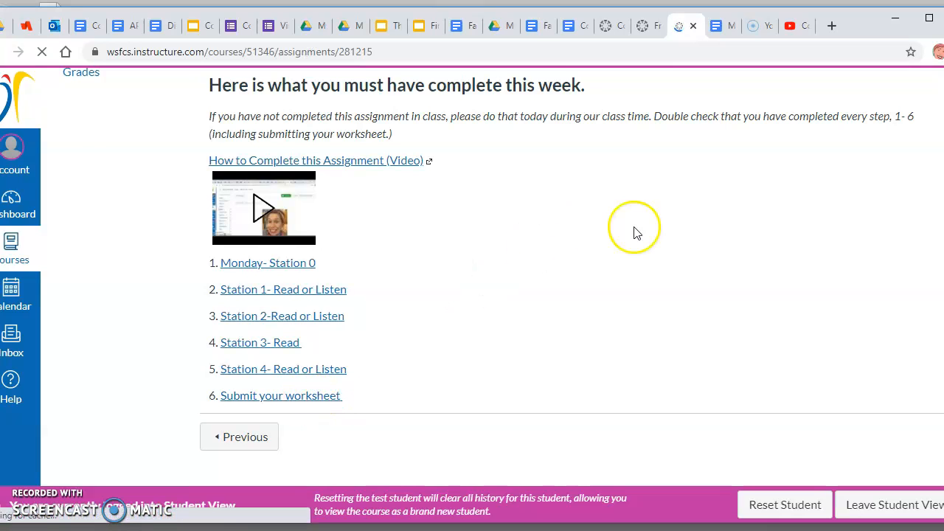
click(280, 396)
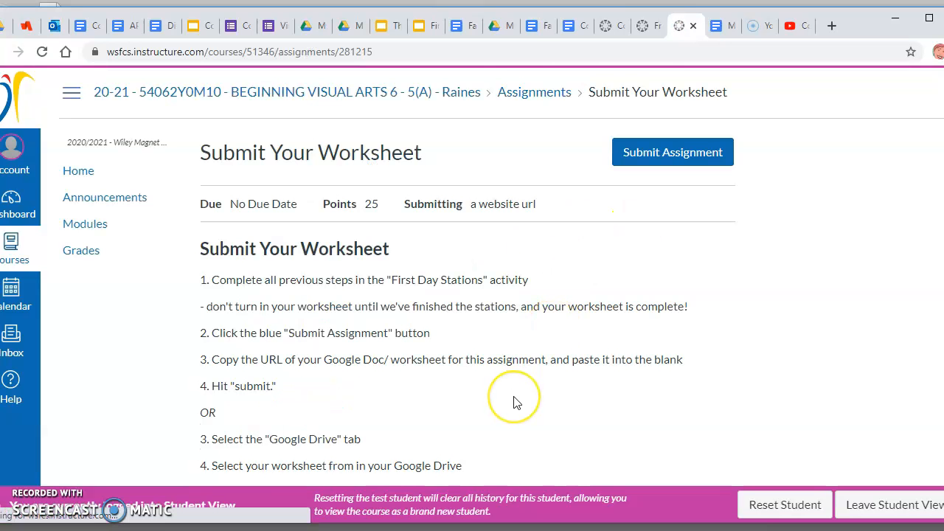
mouse_move(402, 303)
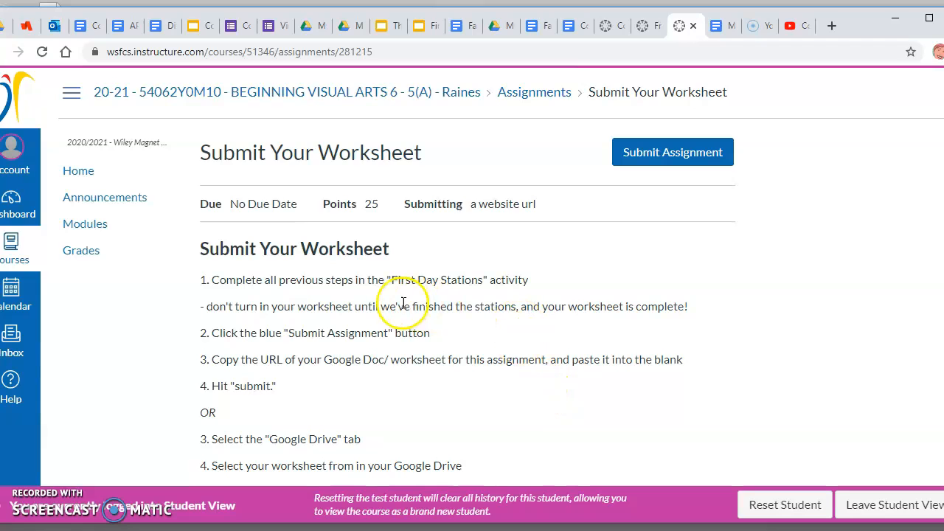
click(712, 25)
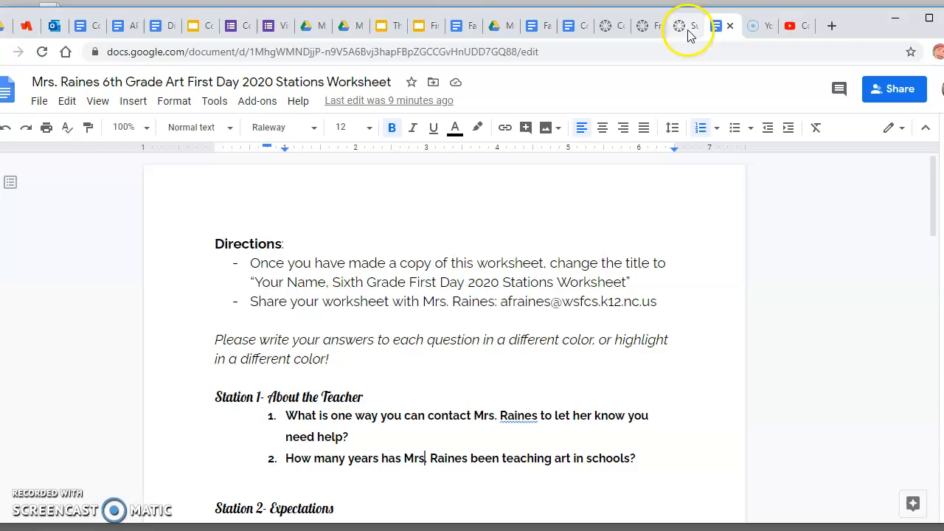
click(681, 26)
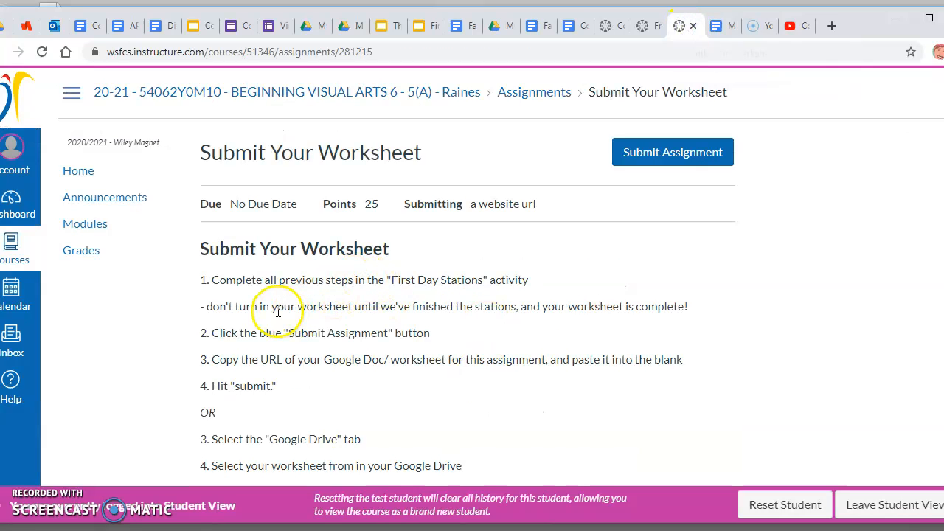
mouse_move(458, 324)
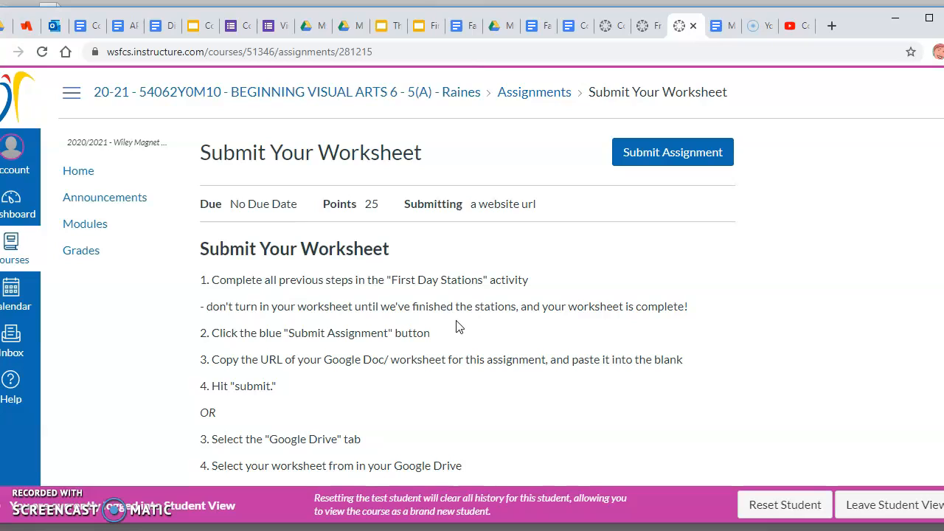
mouse_move(672, 152)
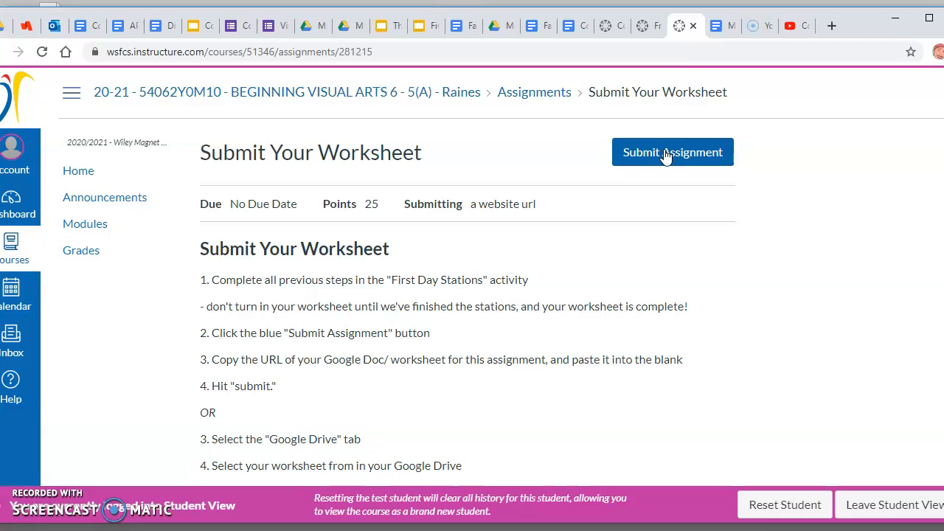
Bring up the Website URL submission form, then return to the worksheet Google Doc
click(672, 152)
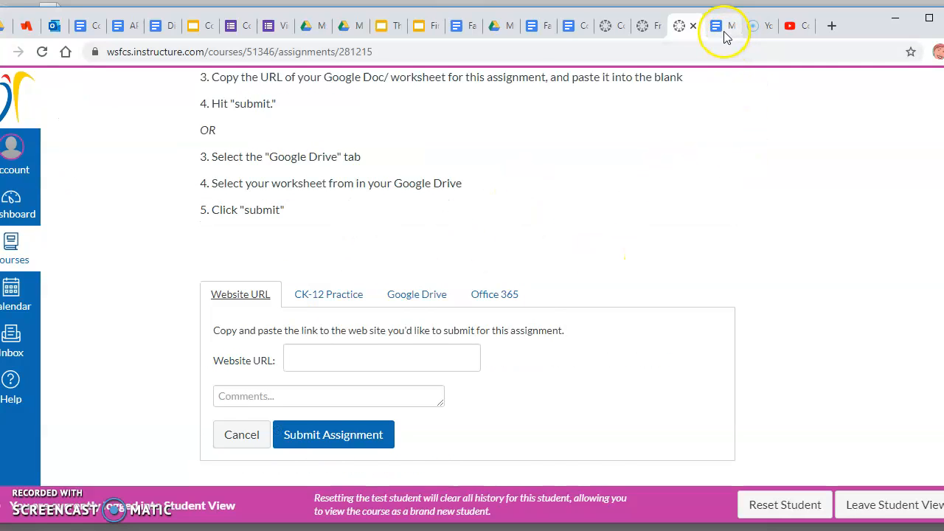
click(723, 26)
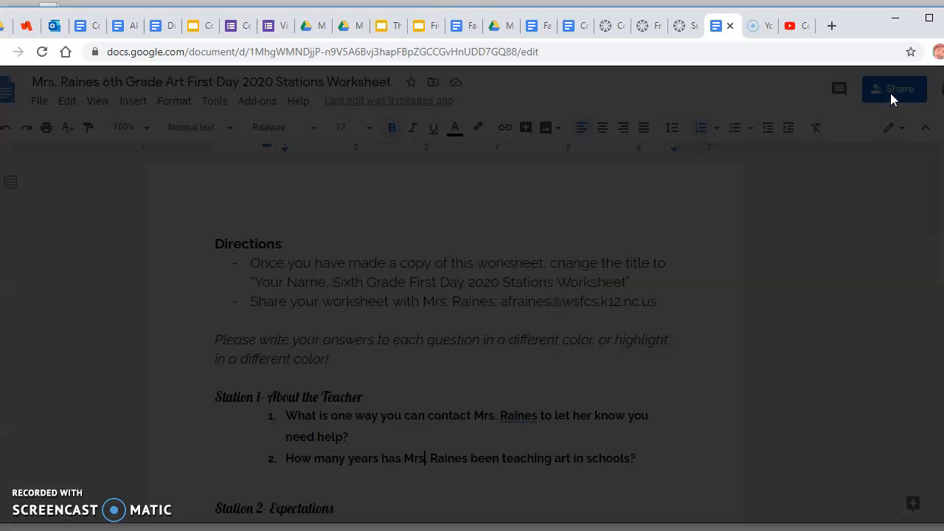
Set worksheet sharing to anyone with the link, copy the link, return to Canvas
click(894, 88)
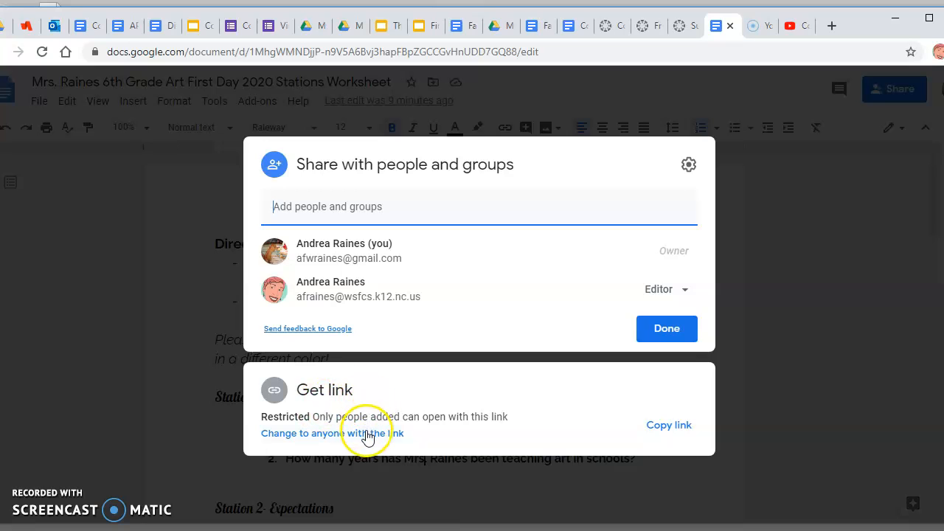
click(332, 433)
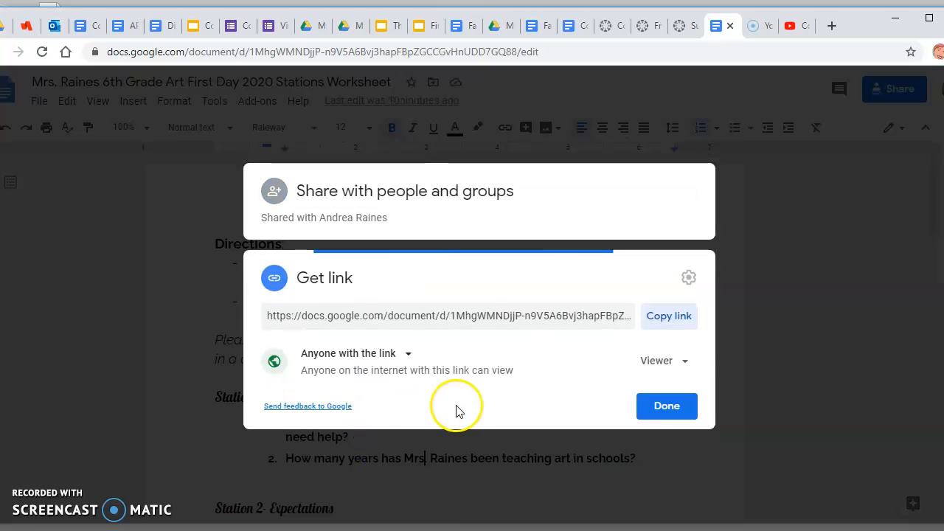
click(666, 406)
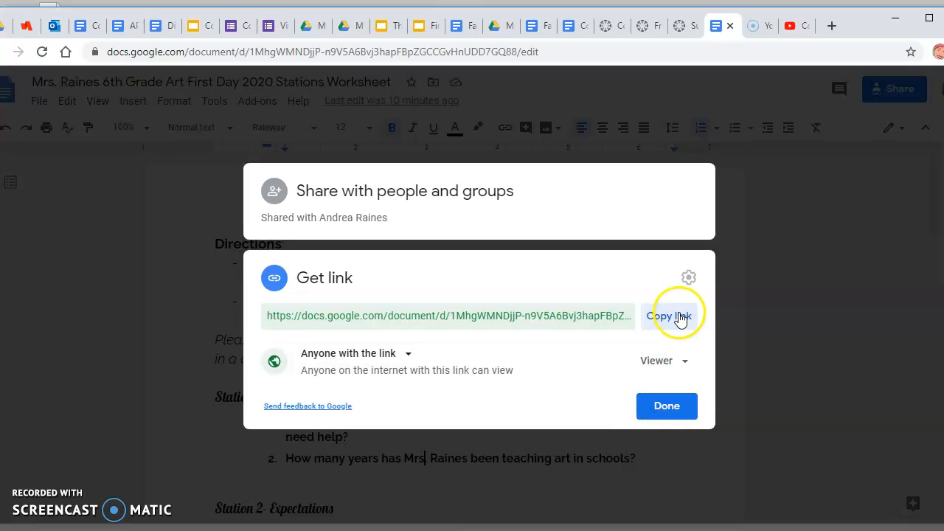
click(668, 315)
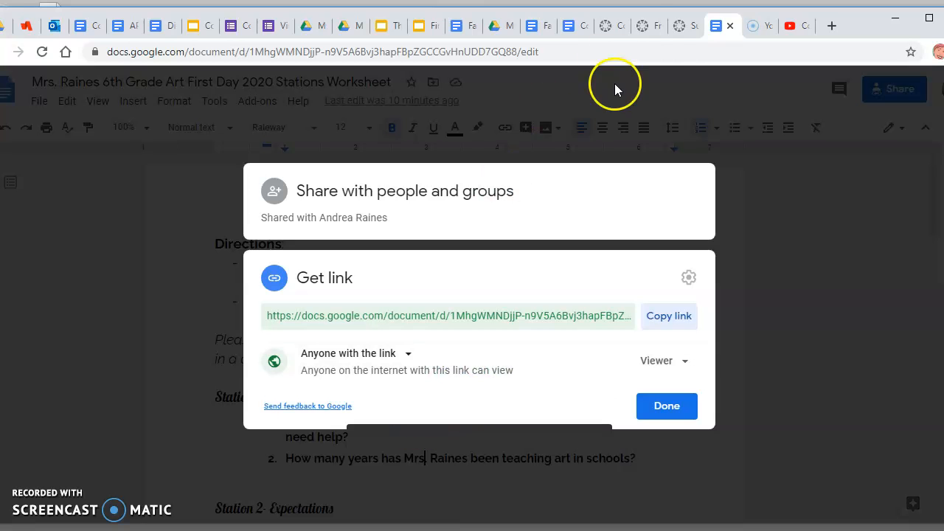
click(642, 25)
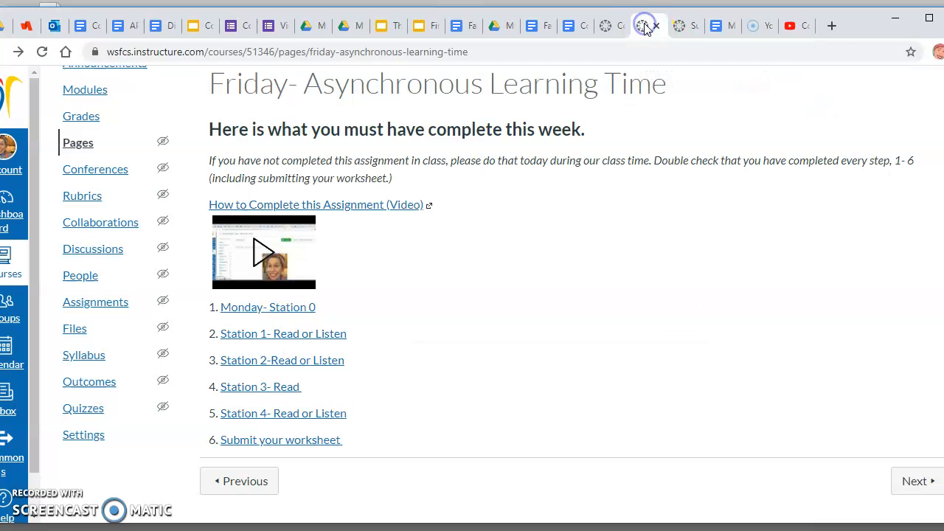
Paste the copied Google Doc share link into the Website URL field
click(280, 440)
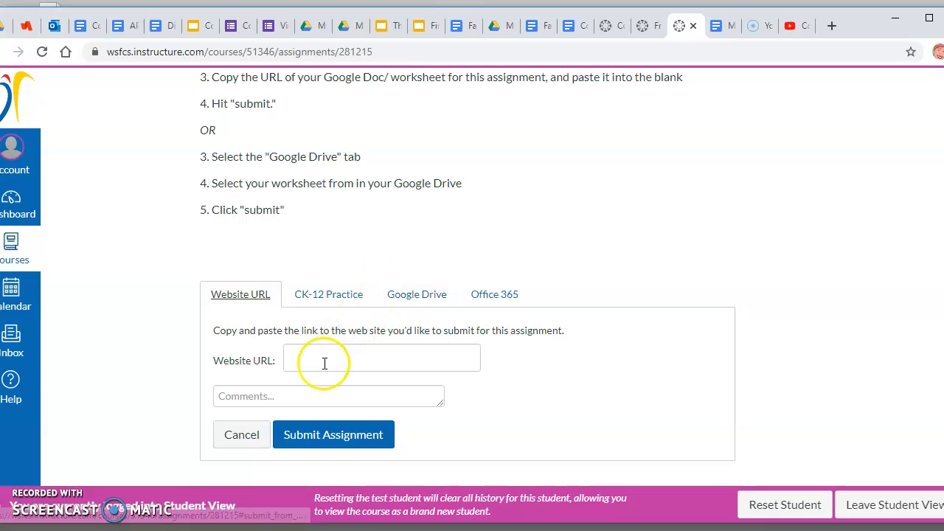
mouse_move(273, 375)
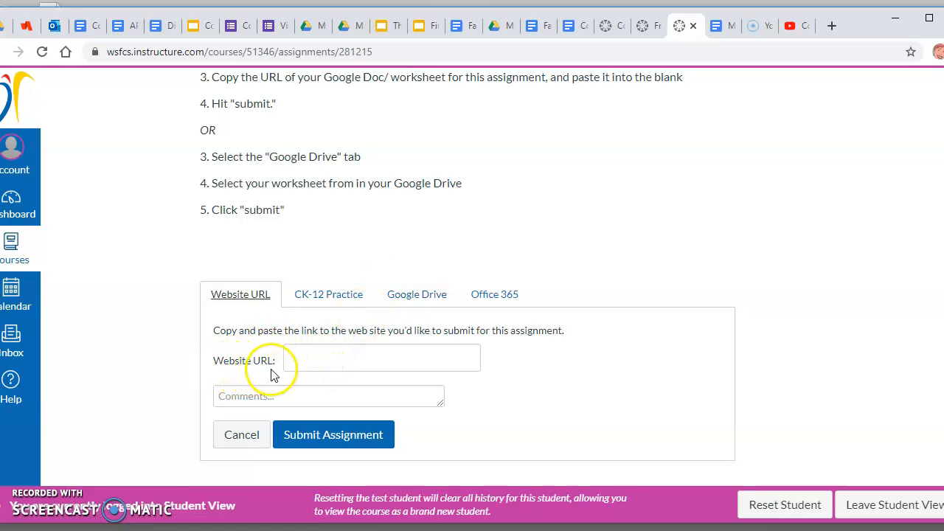
click(381, 360)
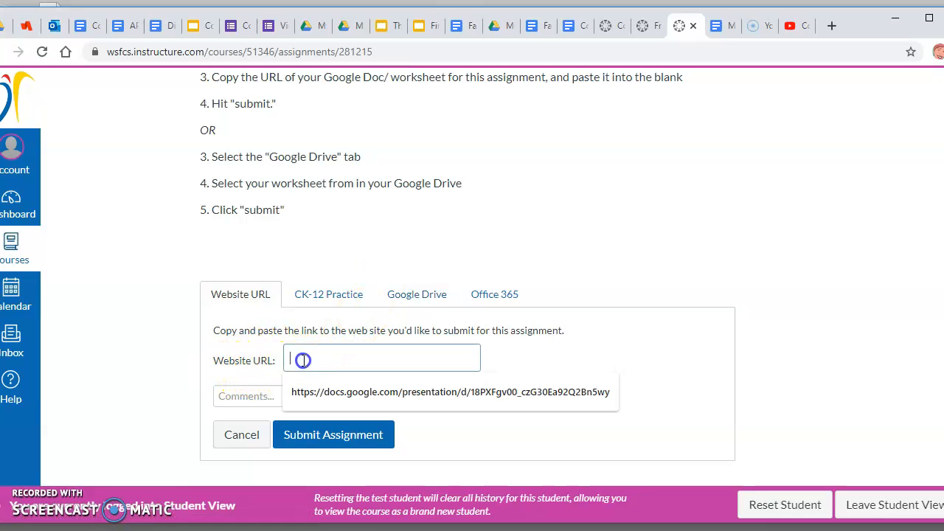
right_click(382, 360)
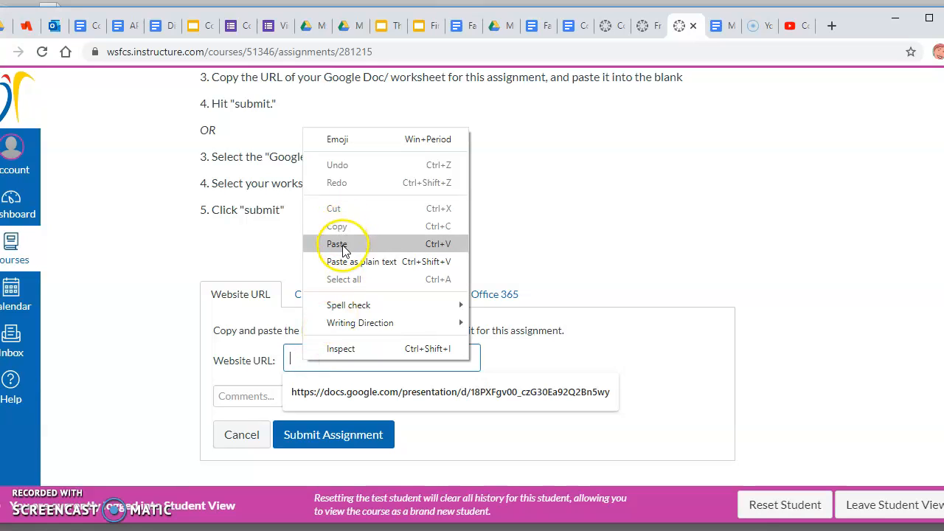
click(337, 244)
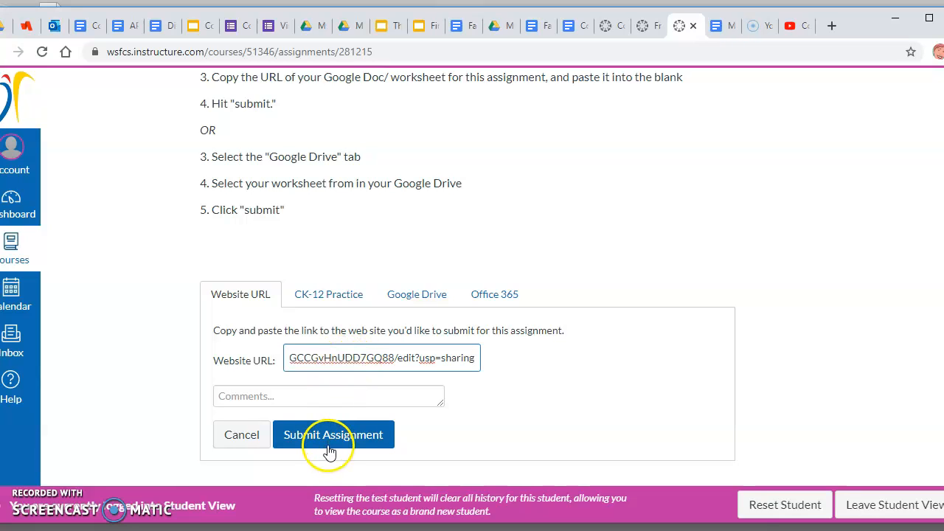
scroll(up, 3)
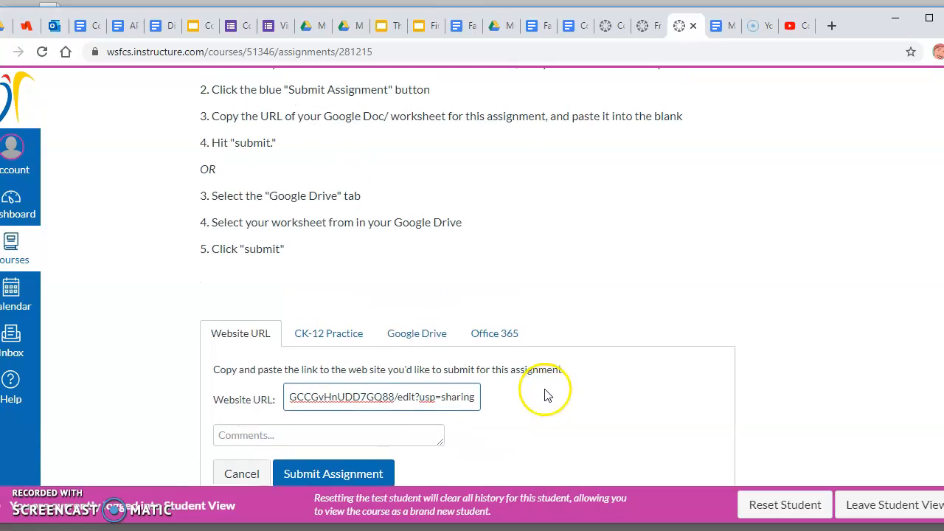
click(416, 332)
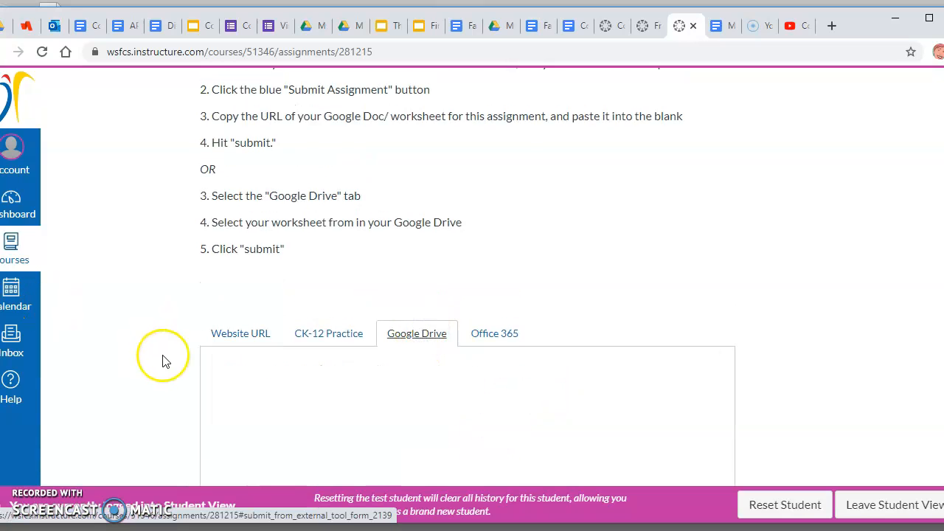
scroll(down, 3)
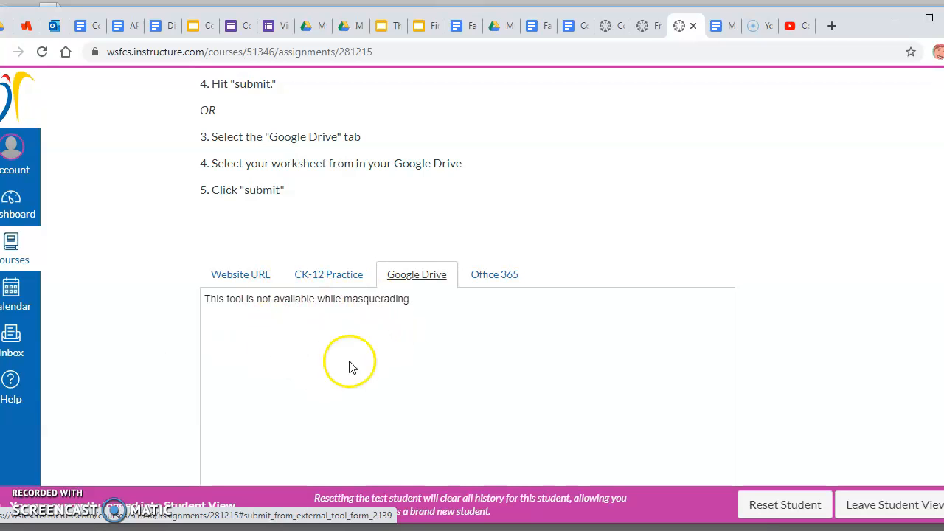
mouse_move(502, 400)
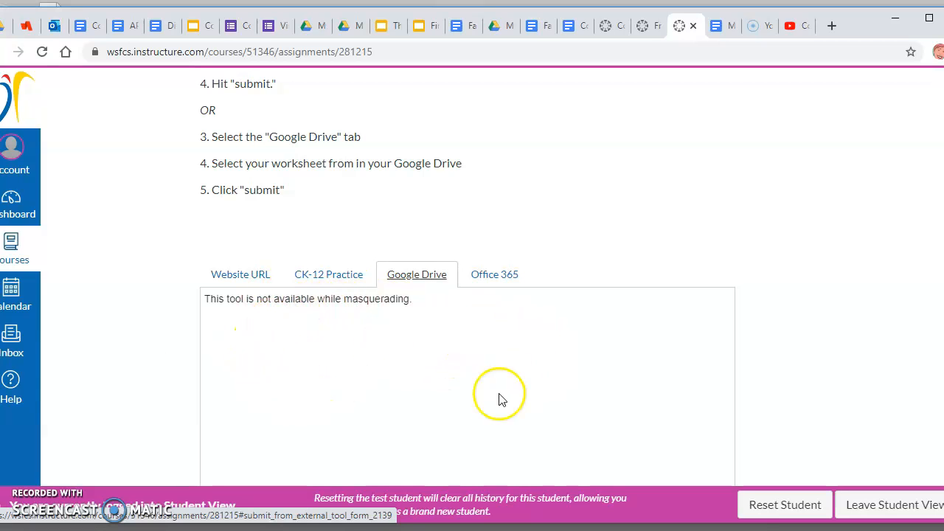
mouse_move(512, 428)
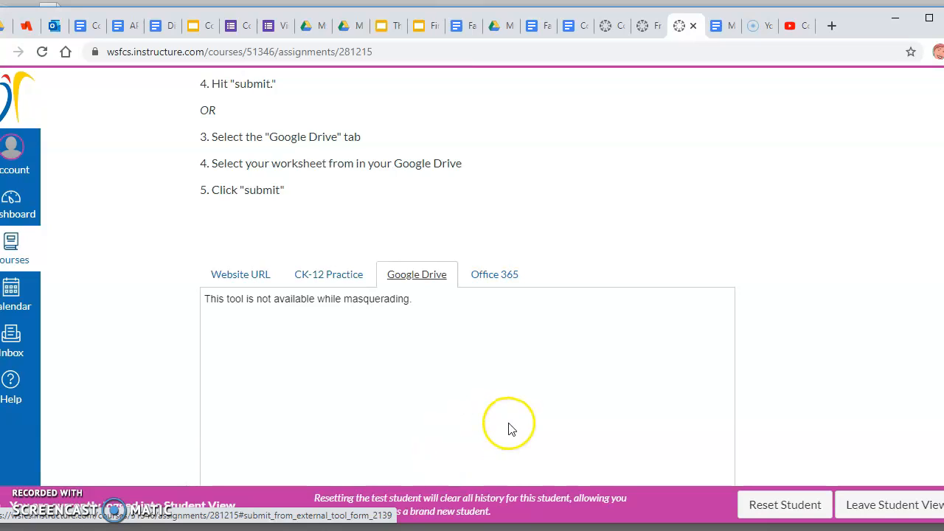
mouse_move(262, 345)
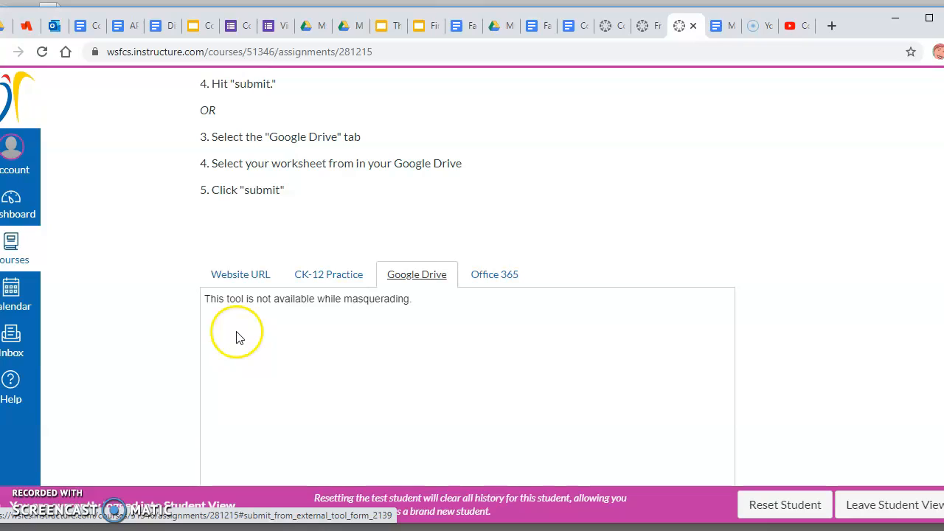
mouse_move(235, 349)
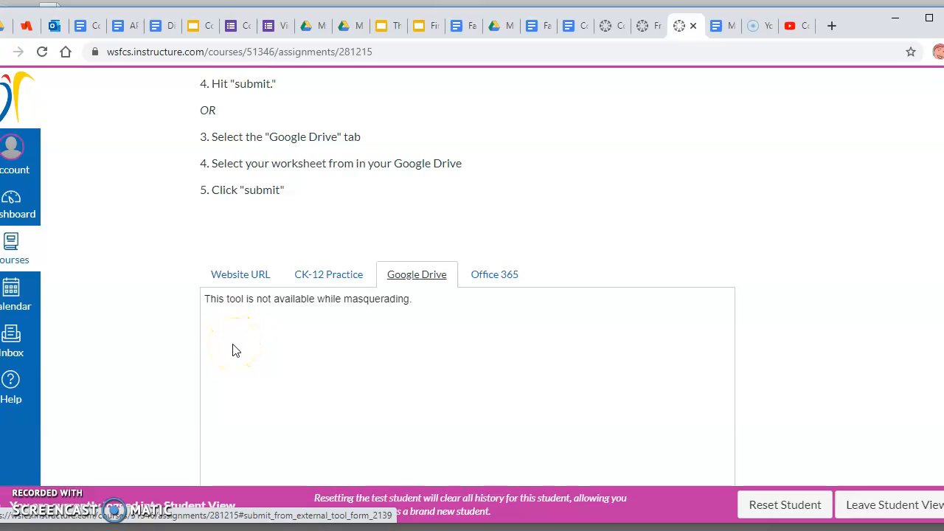
mouse_move(251, 346)
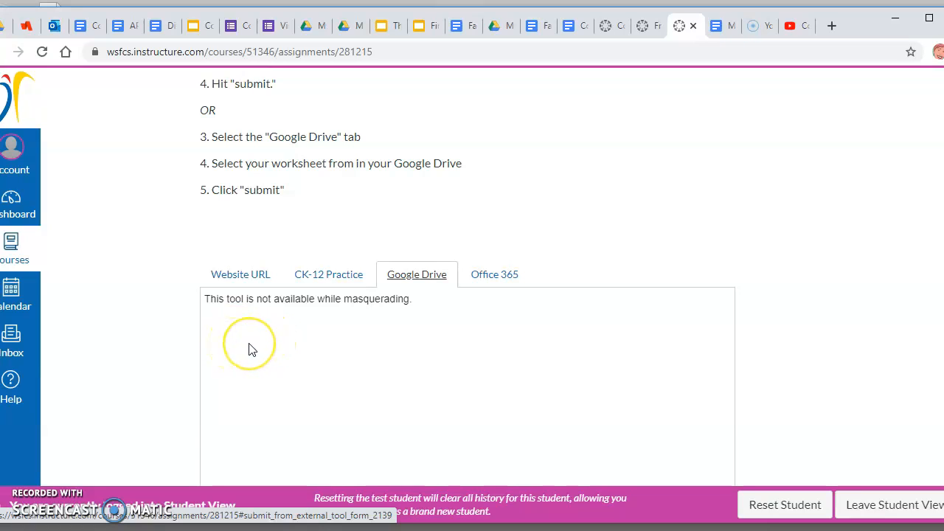
mouse_move(646, 218)
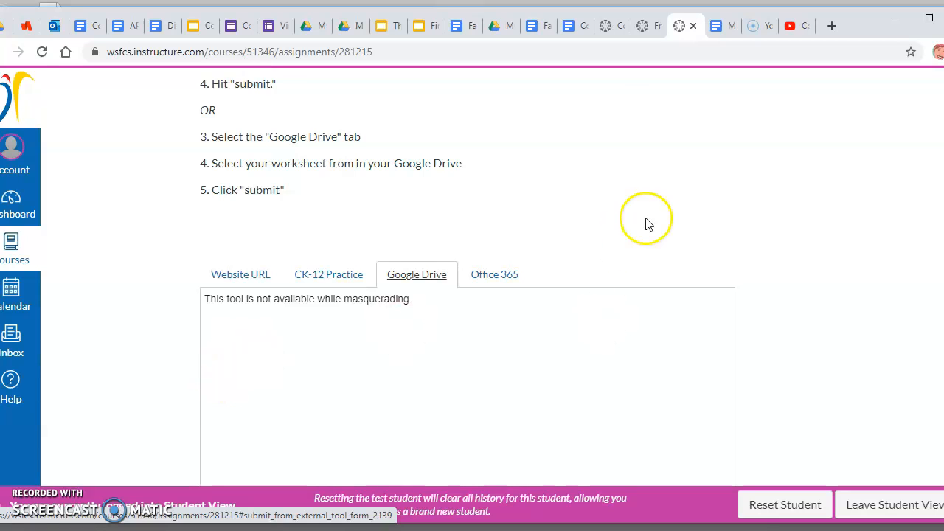
mouse_move(277, 266)
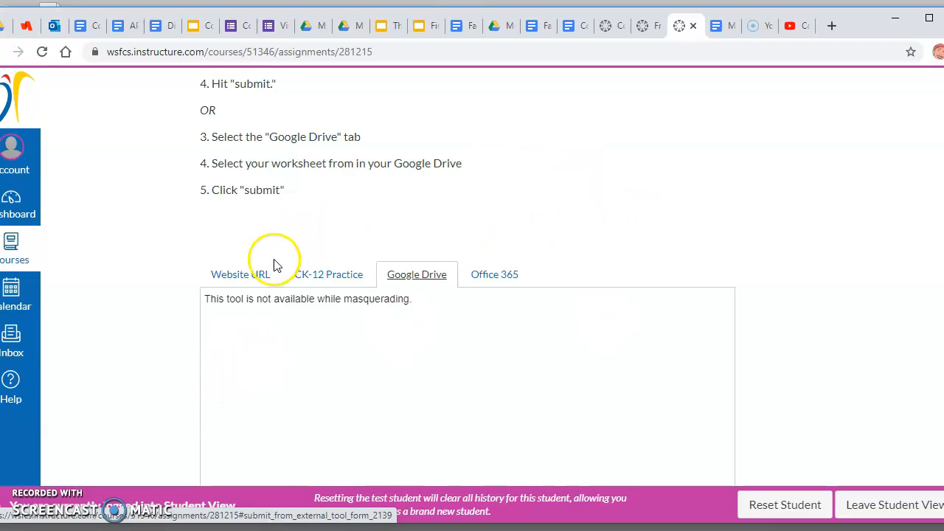
click(240, 274)
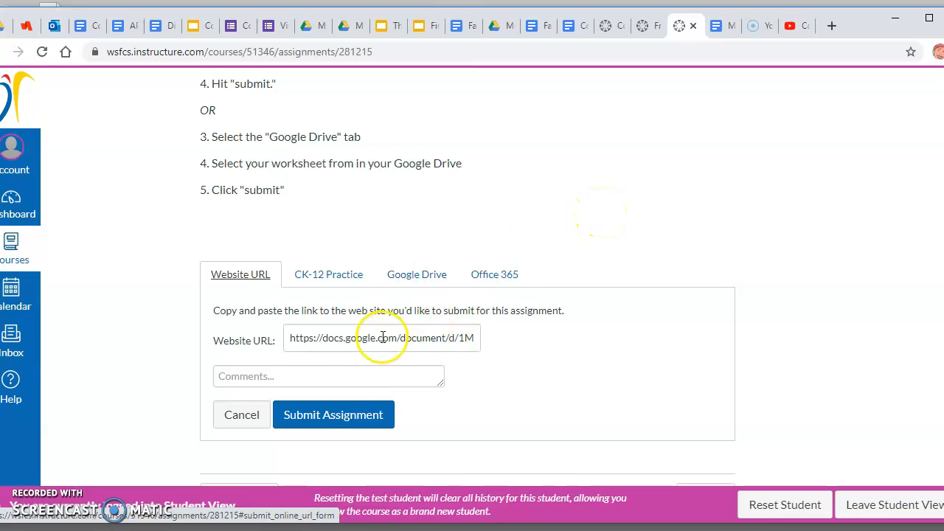
Submit the assignment with the worksheet link and get the success confirmation
click(333, 414)
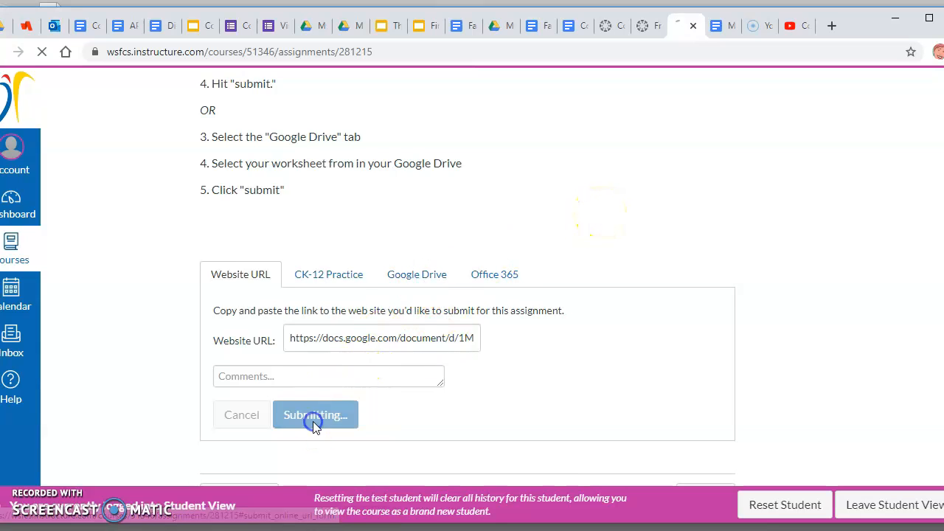
click(315, 414)
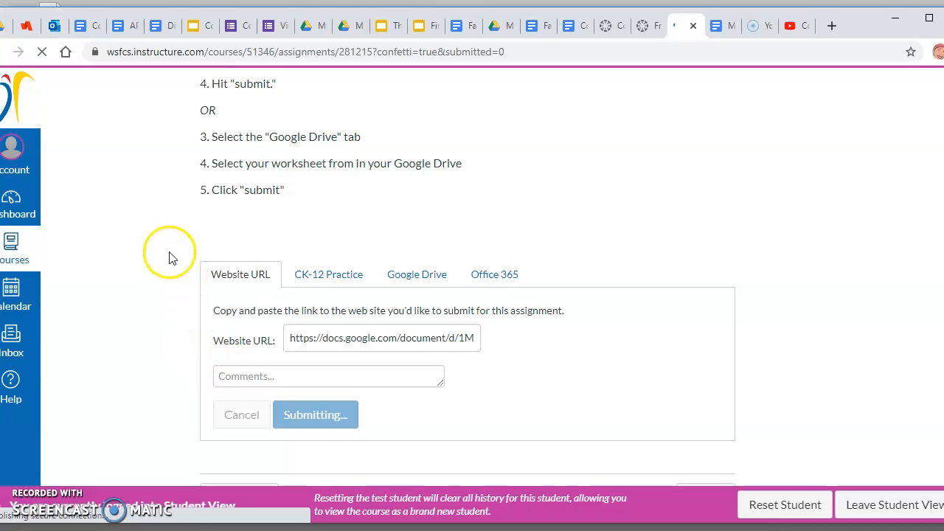
click(315, 414)
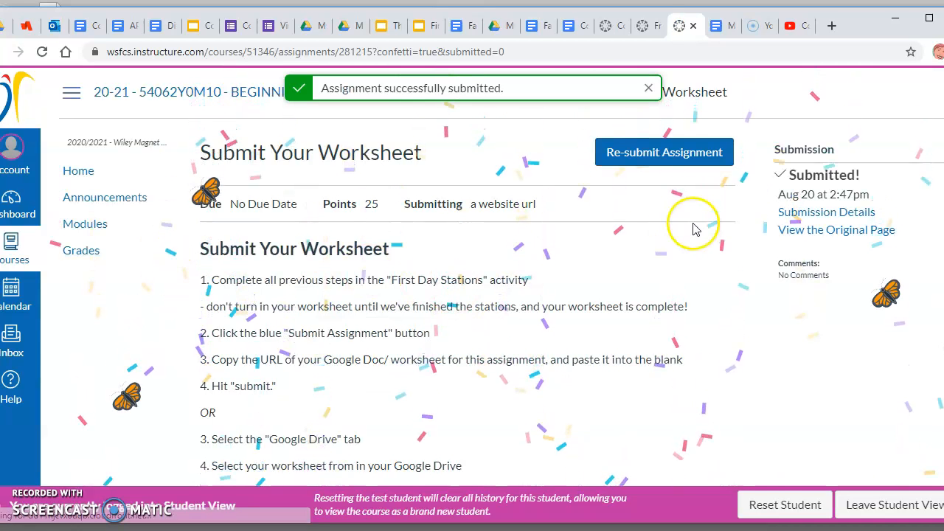
mouse_move(826, 203)
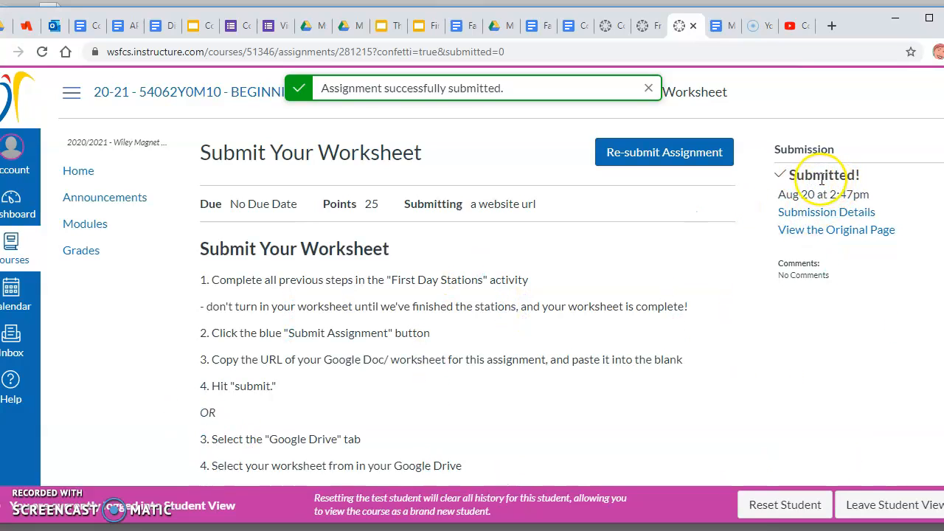
mouse_move(553, 245)
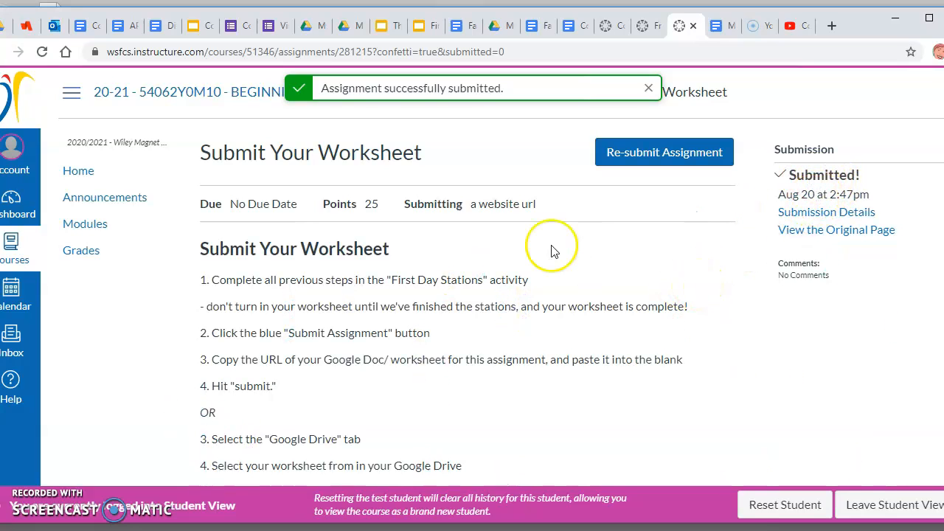